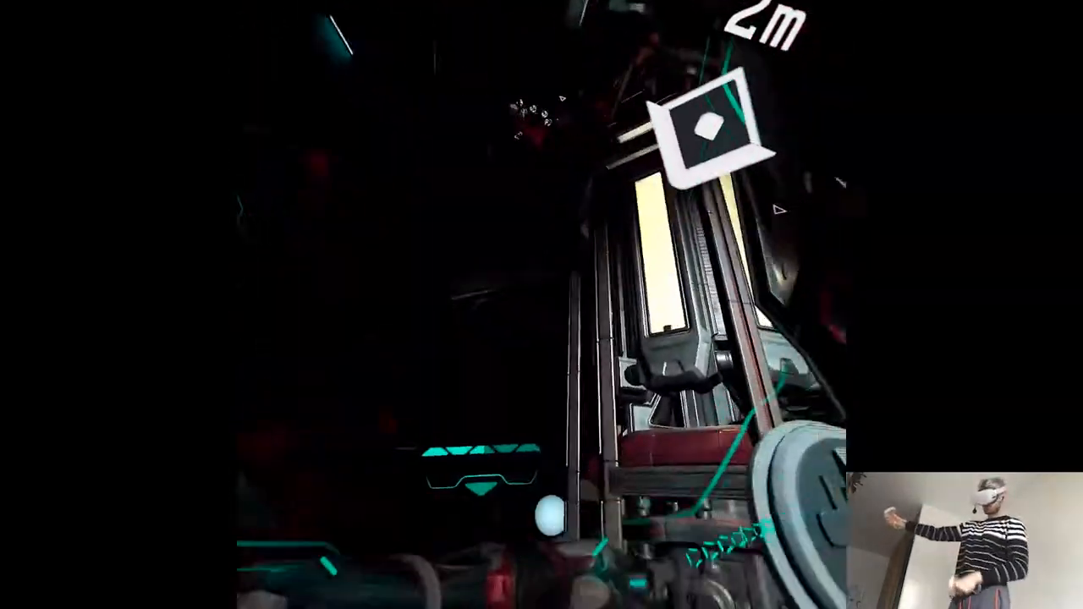
{"action": "mouse_move", "coordinate": [541, 305]}
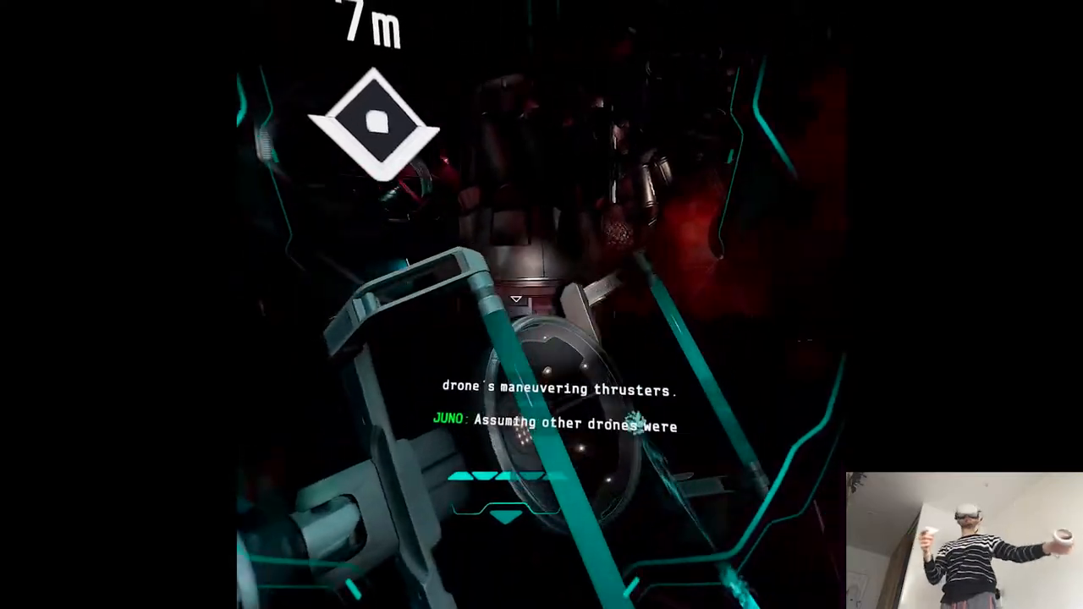
{"action": "mouse_move", "coordinate": [542, 305]}
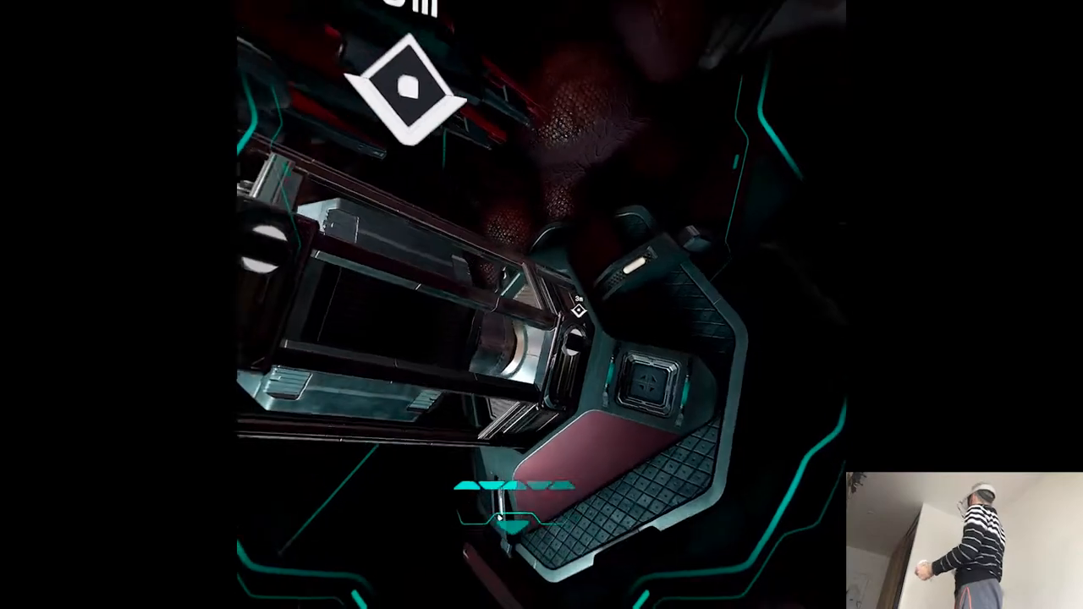
{"action": "mouse_move", "coordinate": [542, 304]}
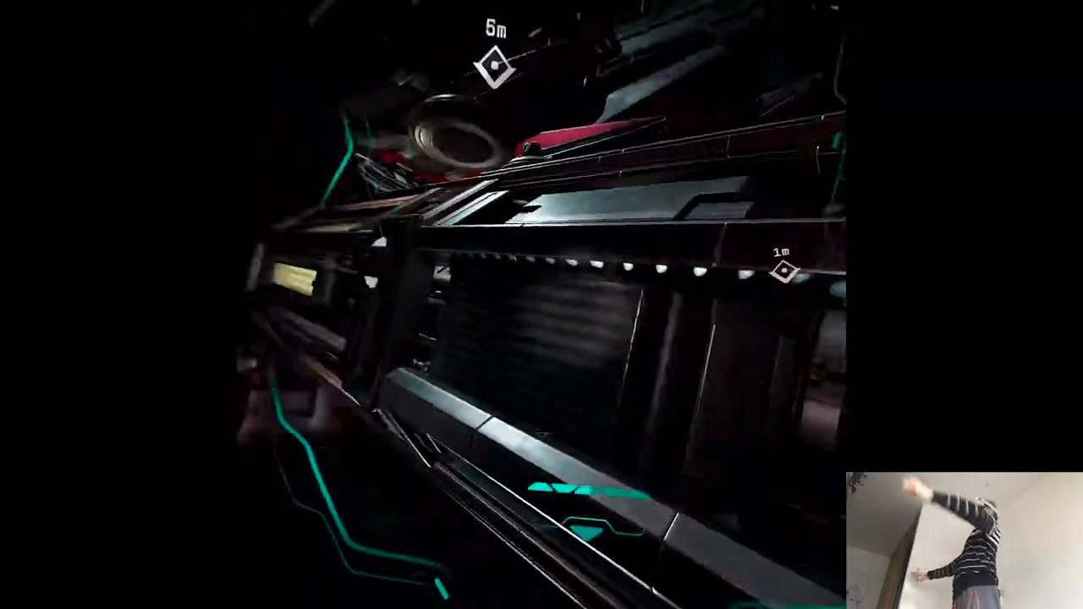
{"action": "mouse_move", "coordinate": [541, 305]}
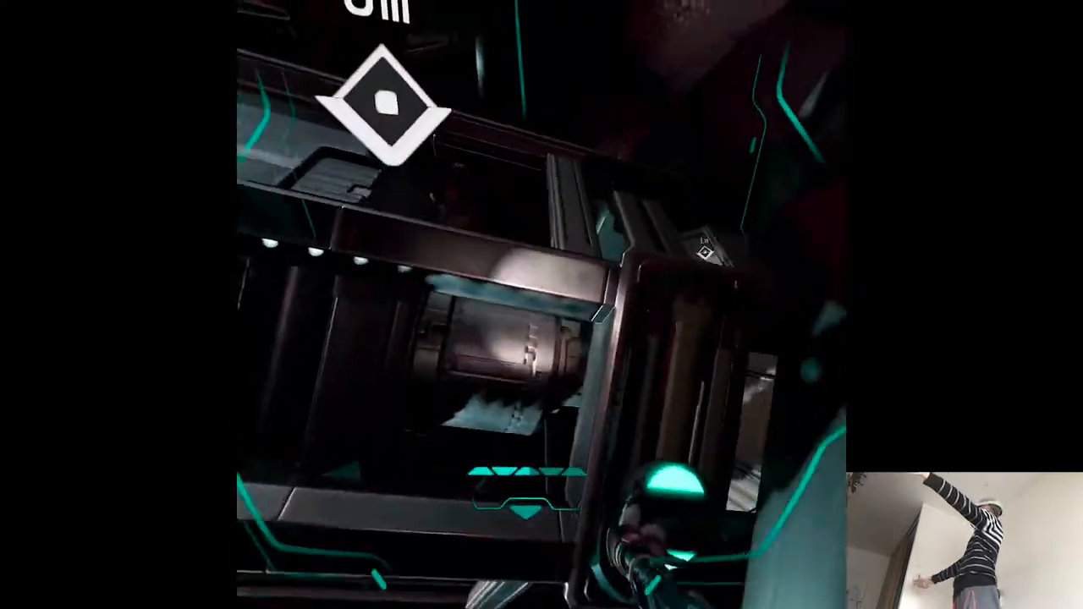